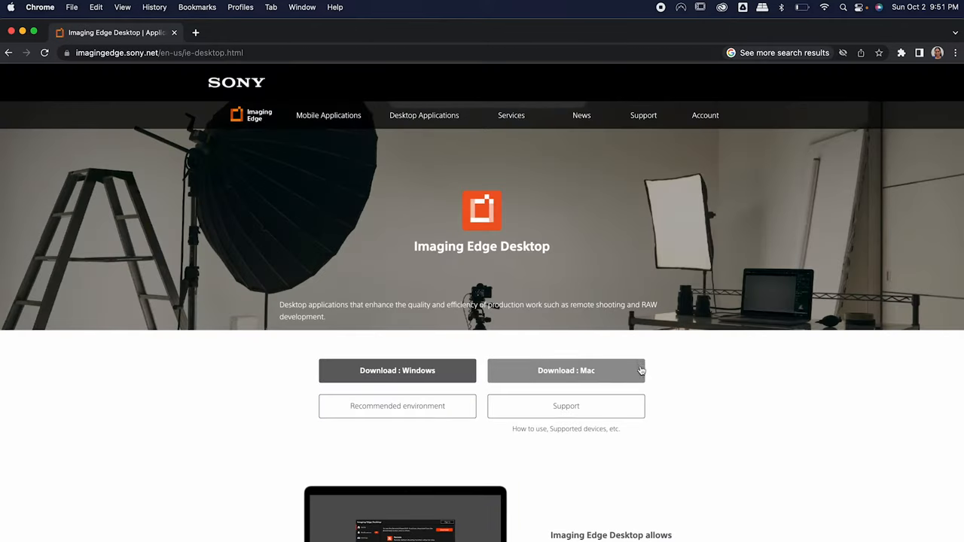
Step: Start the Mac download of Imaging Edge Desktop from Sony's page
click(566, 370)
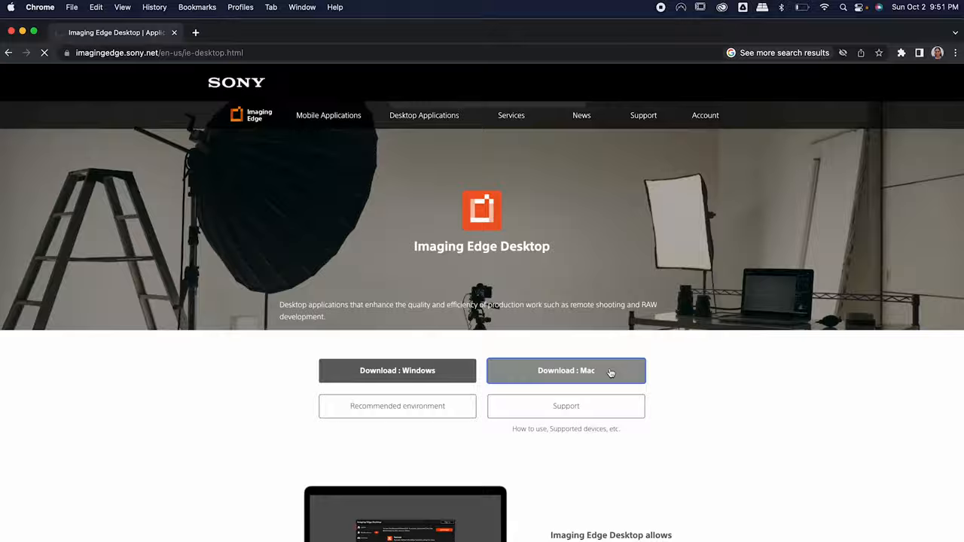
click(566, 371)
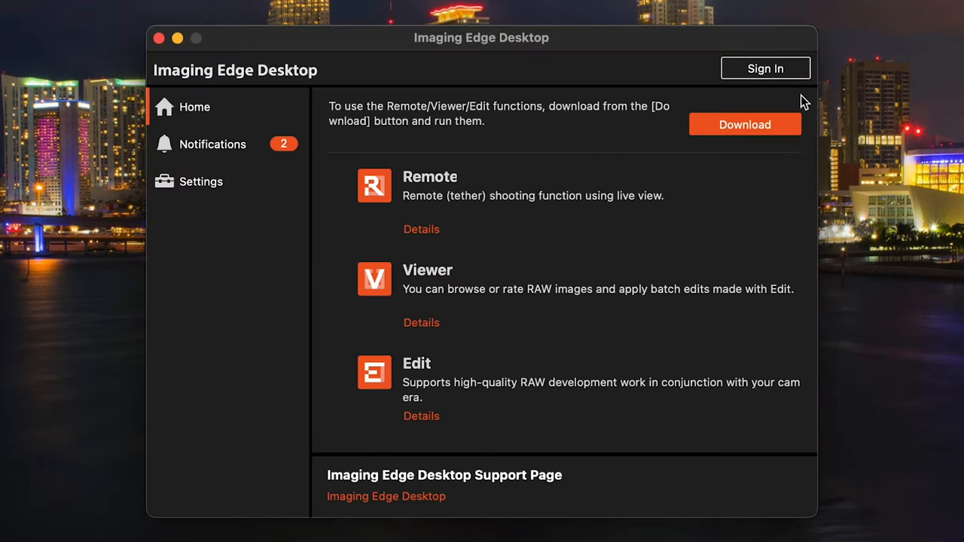
Step: Sign in to the Imaging Edge account and download the Remote, Viewer and Edit installer package
click(765, 68)
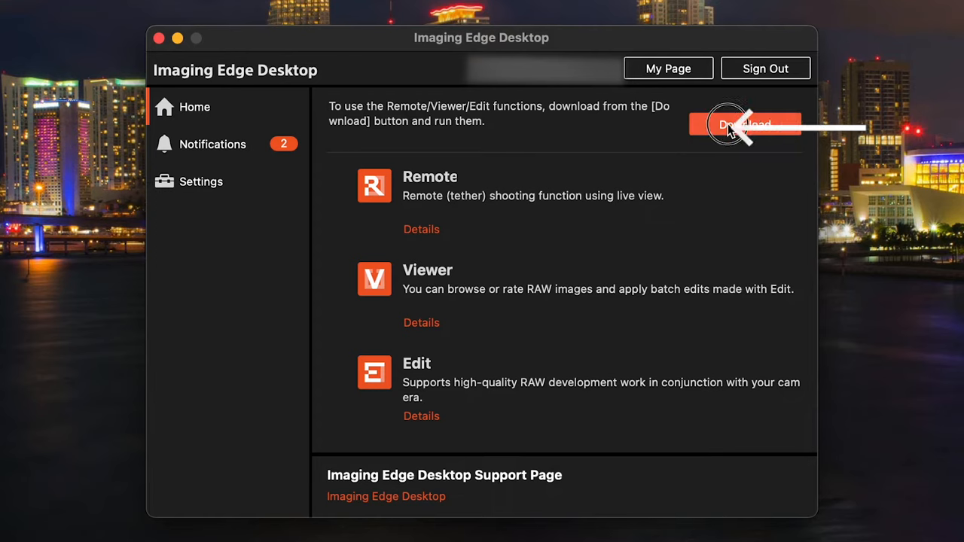
click(743, 123)
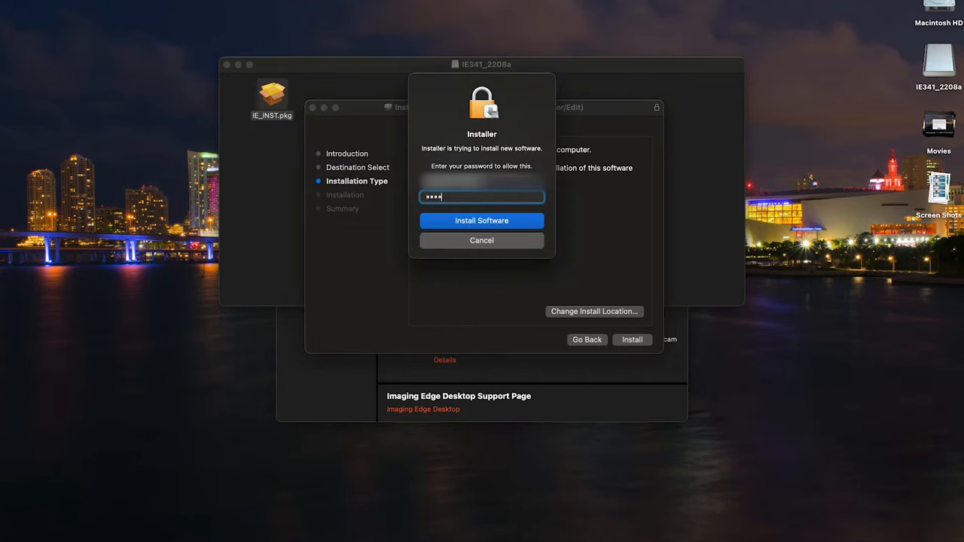
Step: Authorise installing the Imaging Edge software with the administrator password
click(482, 220)
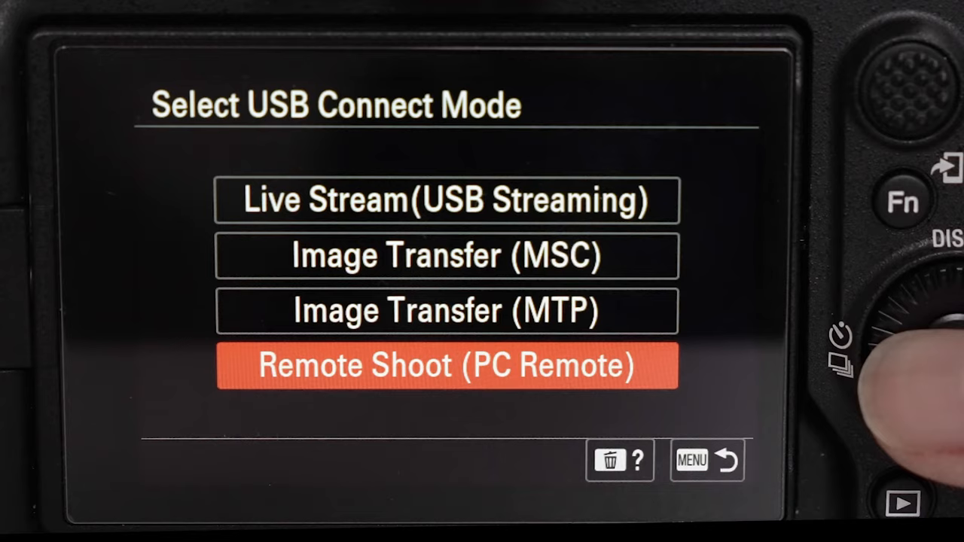
Step: Choose Remote Shoot (PC Remote) as the camera's USB connect mode and bring up its settings menu
click(445, 366)
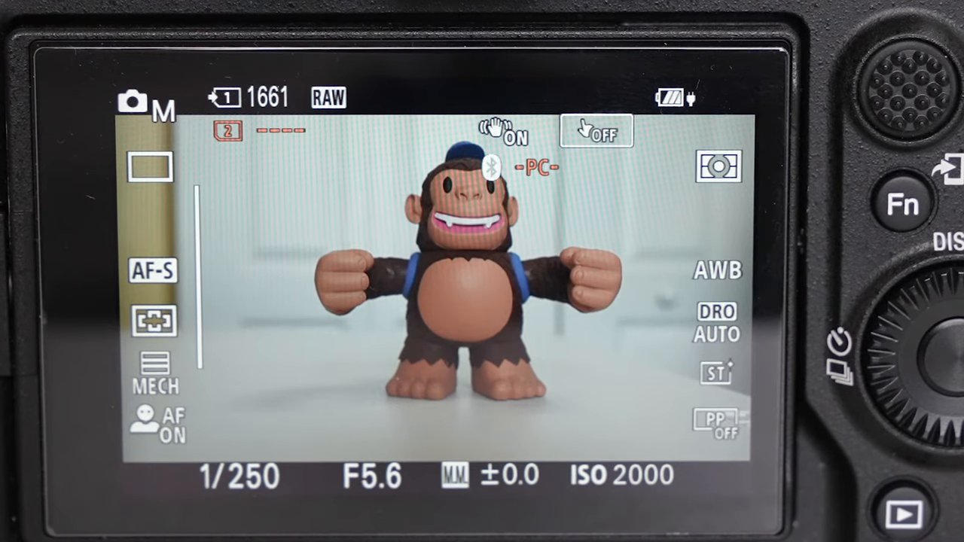
key(menu)
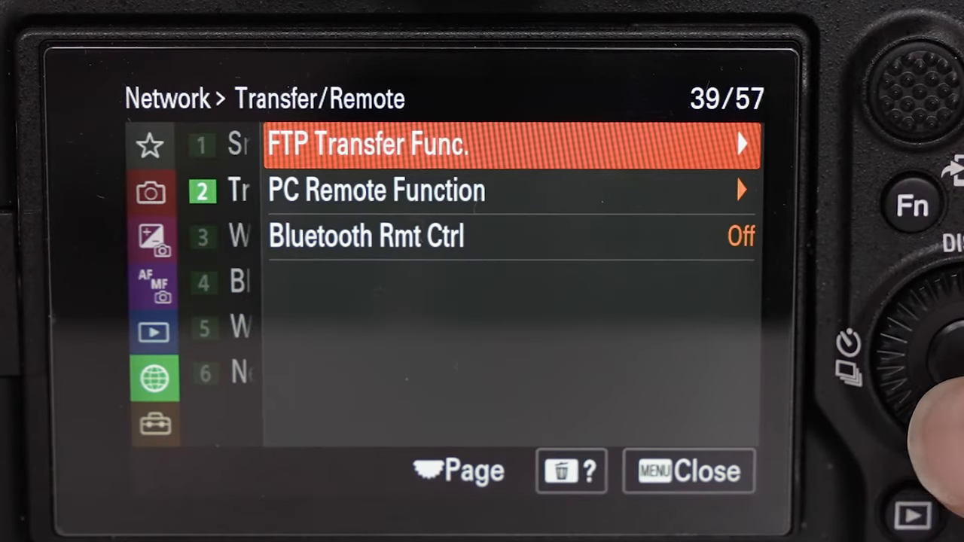
Step: Check PC Remote Function: stills saved to PC+Camera at Original size over USB
click(377, 190)
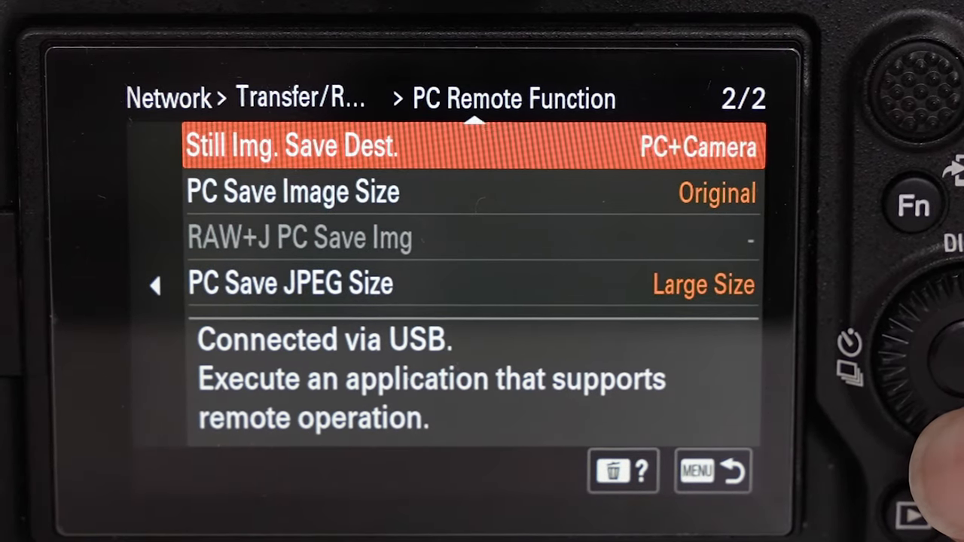
mouse_move(904, 377)
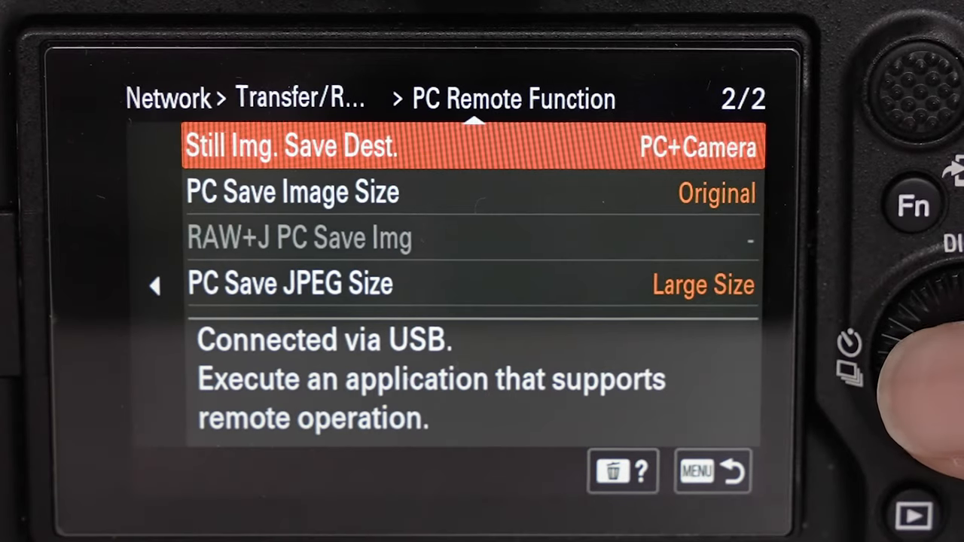
click(289, 146)
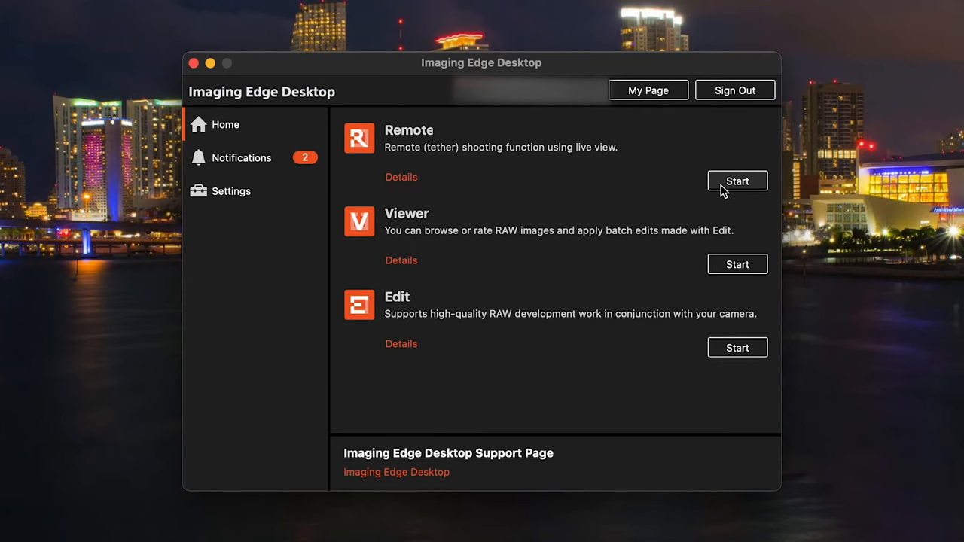
Step: Start Remote and connect to the ILCE-7M4, hitting the 'another application may be using the camera' warning
click(737, 180)
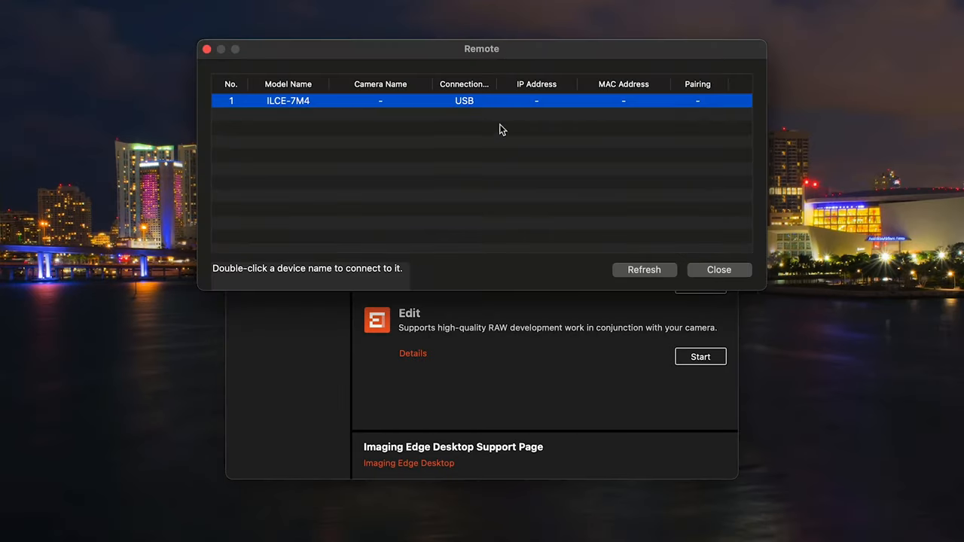
mouse_move(286, 115)
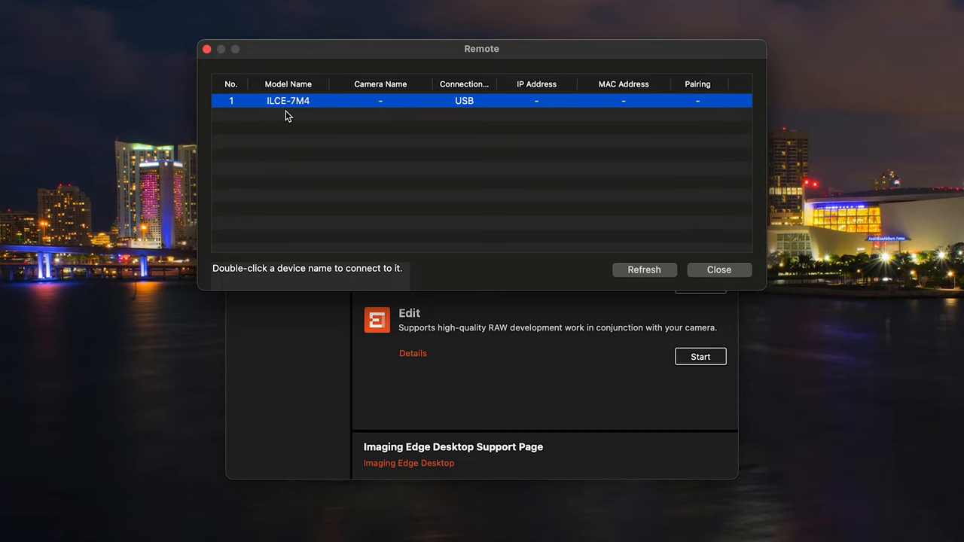
double_click(287, 99)
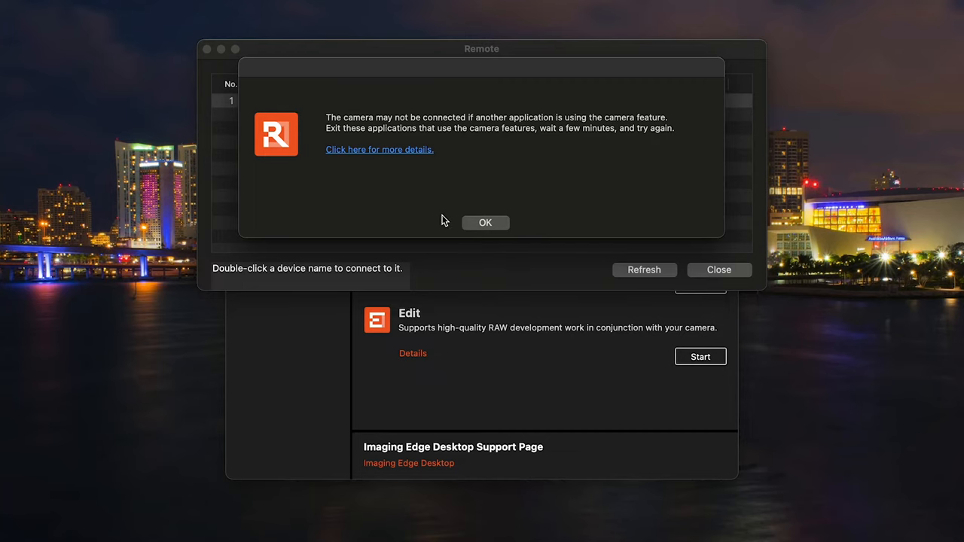
Step: Quit Imaging Edge Desktop via Exit and relaunch it
click(67, 9)
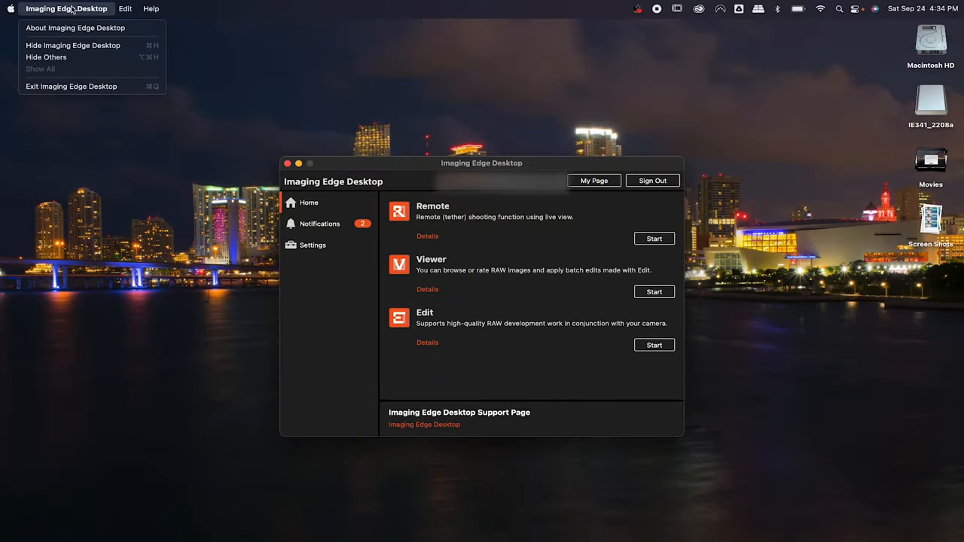
click(70, 85)
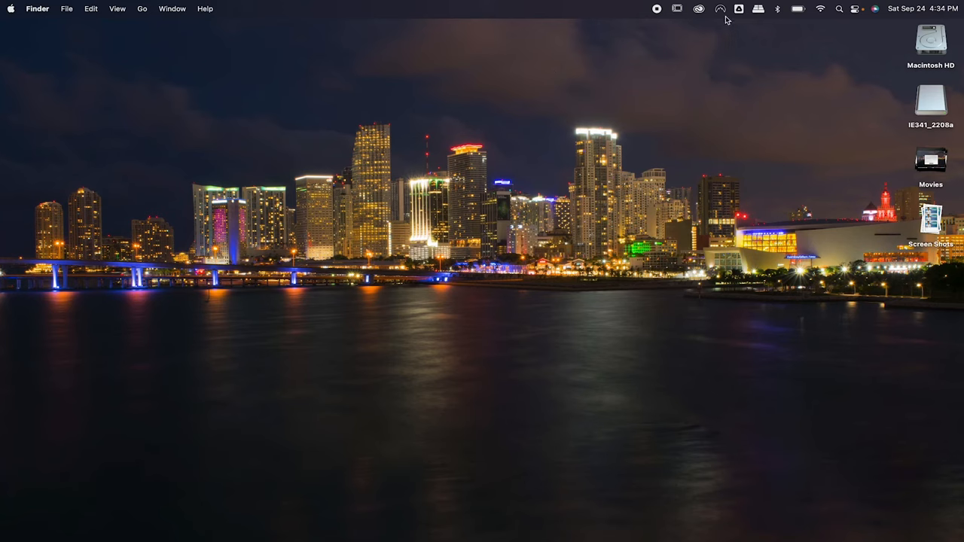
click(738, 10)
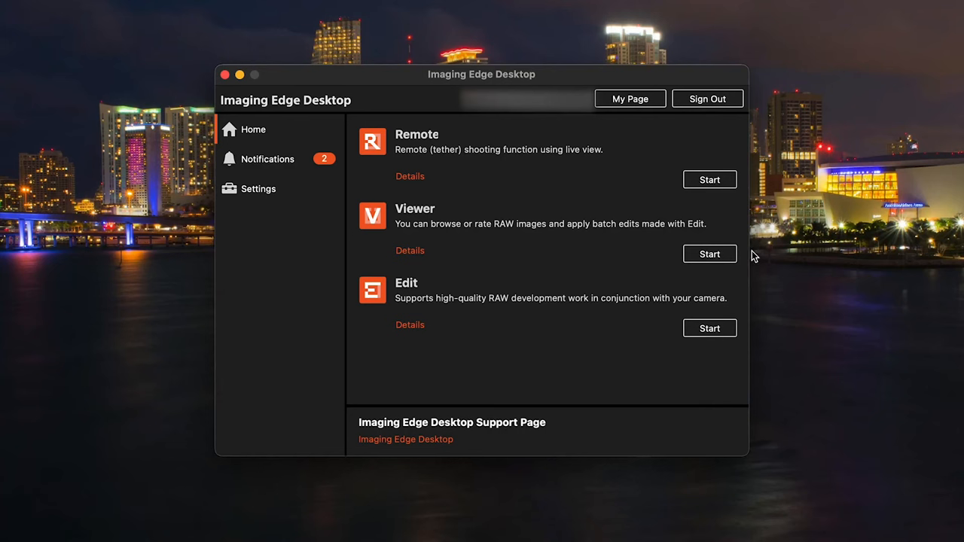
Step: Start Remote again and connect to the ILCE-7M4 to get live view of the figurine
click(707, 179)
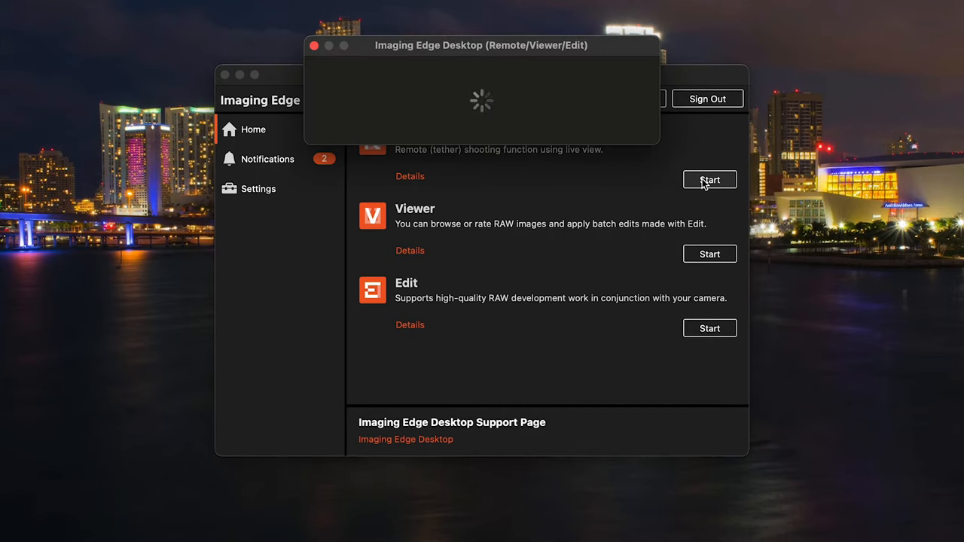
click(708, 179)
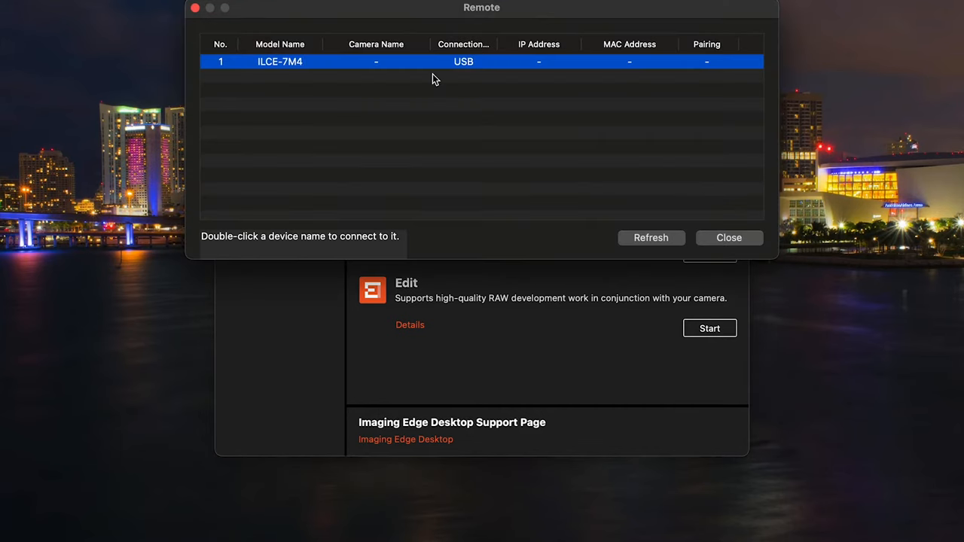
double_click(280, 60)
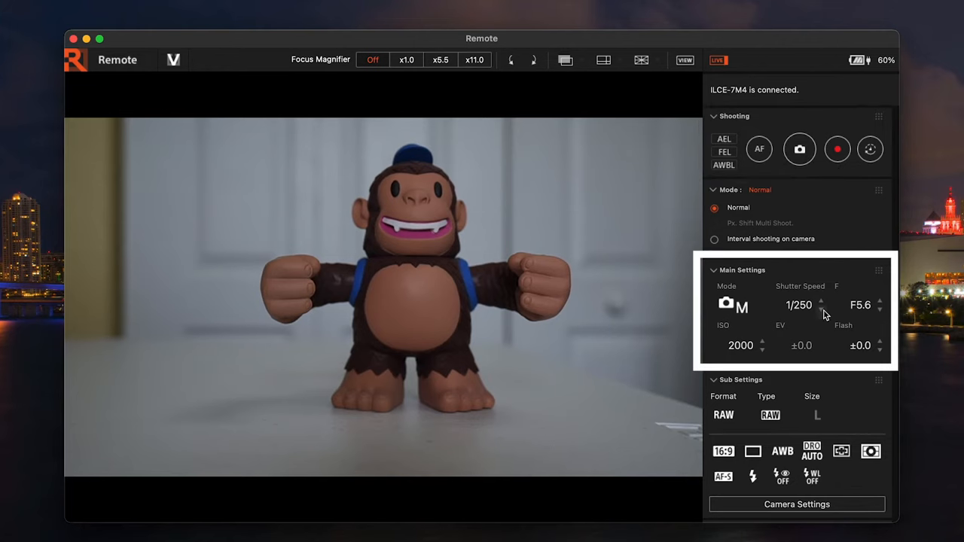
Step: In Save Settings, switch file naming to Manual with starting number 1, saving to Pictures
click(798, 304)
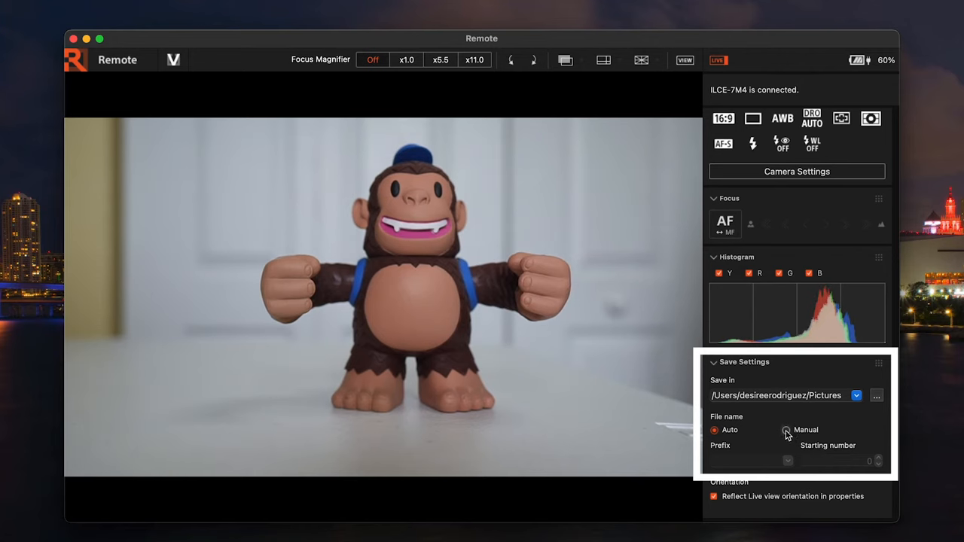
click(786, 430)
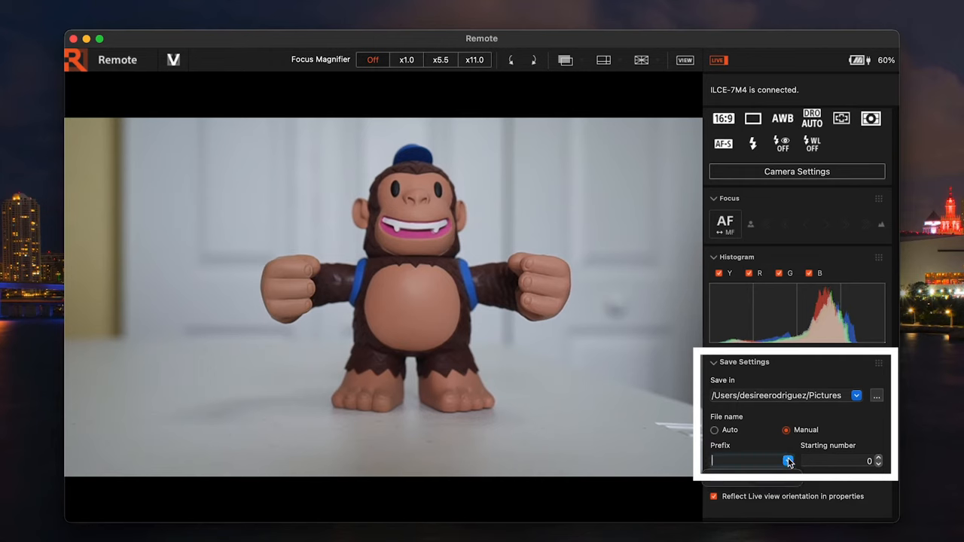
click(877, 458)
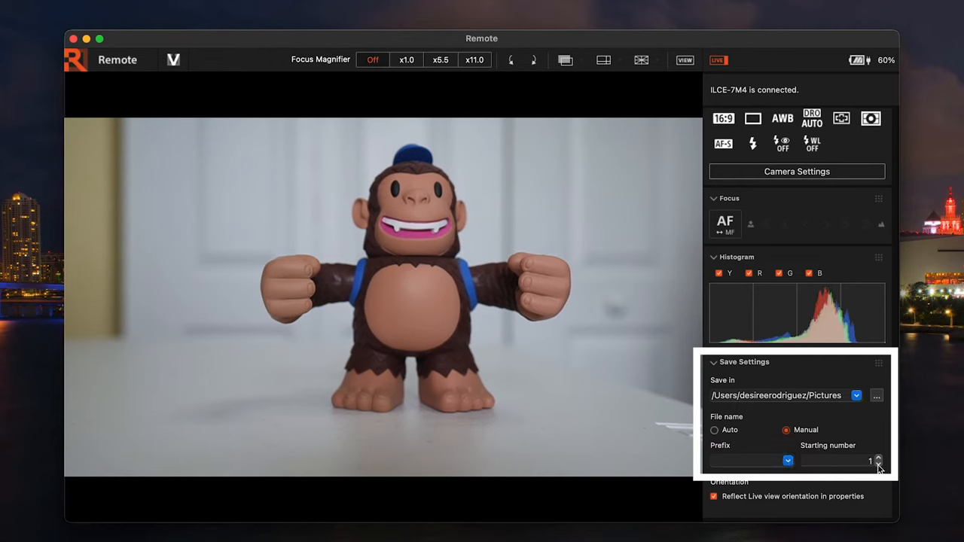
click(878, 463)
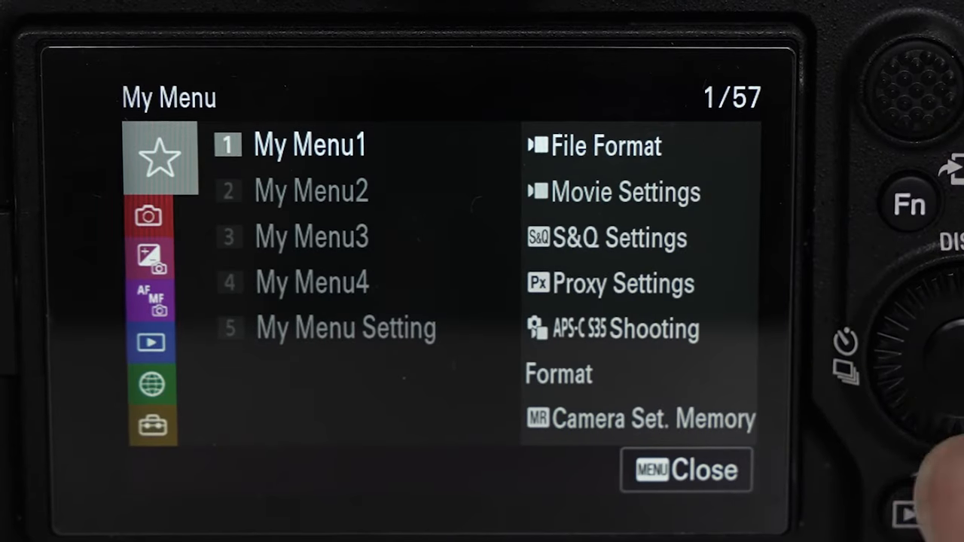
Step: Reopen Network > Transfer/Remote settings on the camera
click(164, 368)
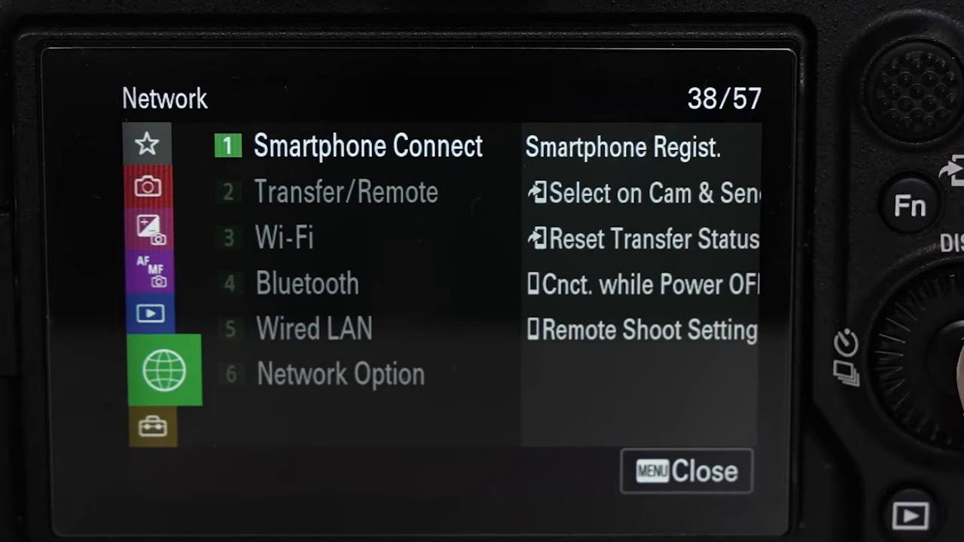
click(346, 191)
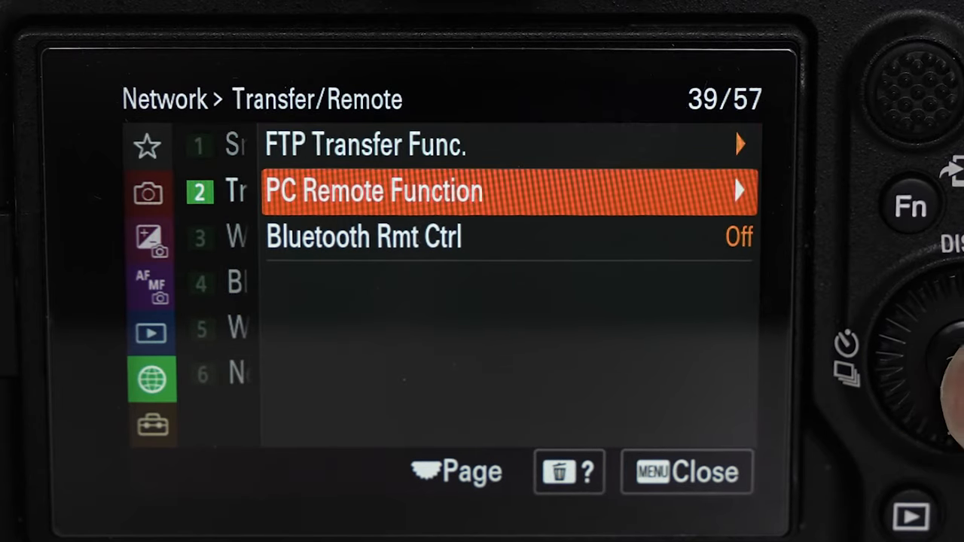
Step: Exit Remote, disconnecting and returning to the Imaging Edge Desktop home screen
click(373, 189)
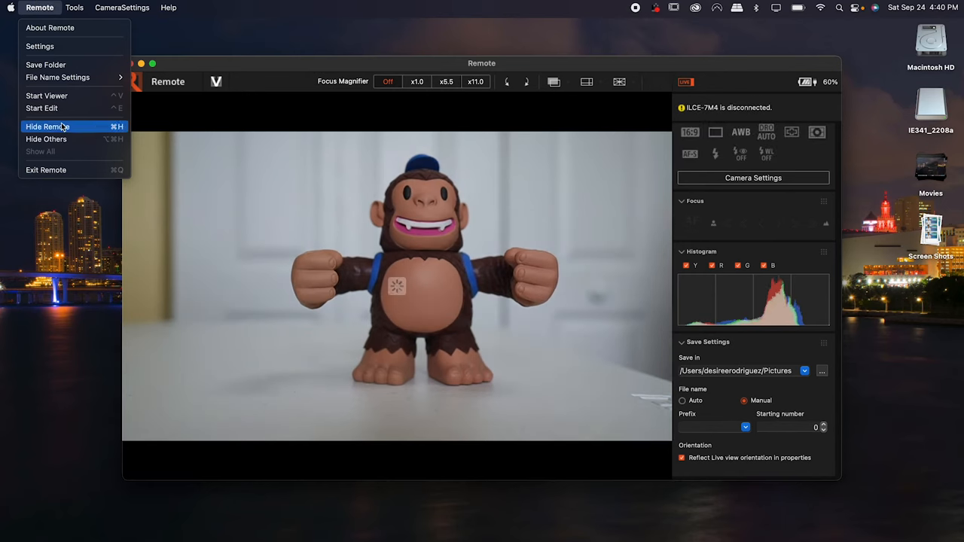
click(48, 127)
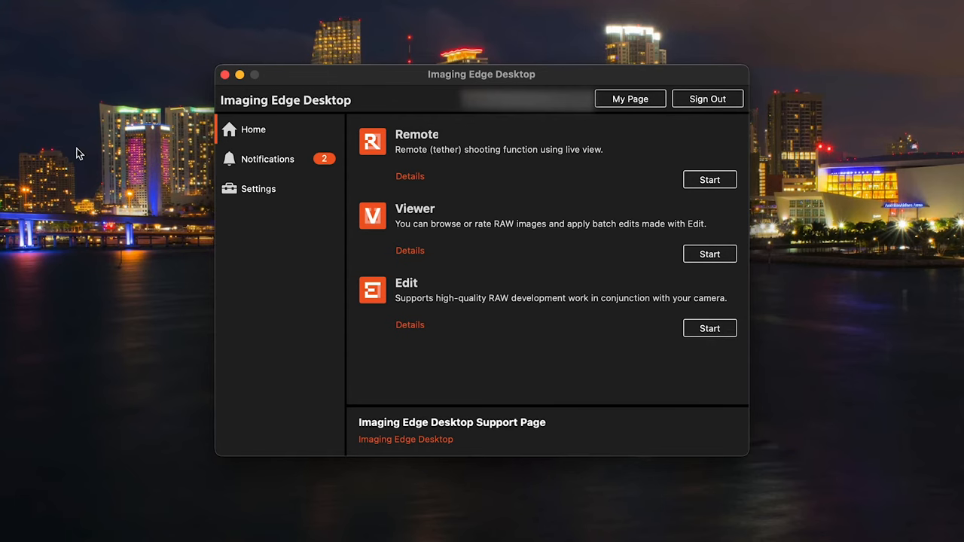
mouse_move(284, 60)
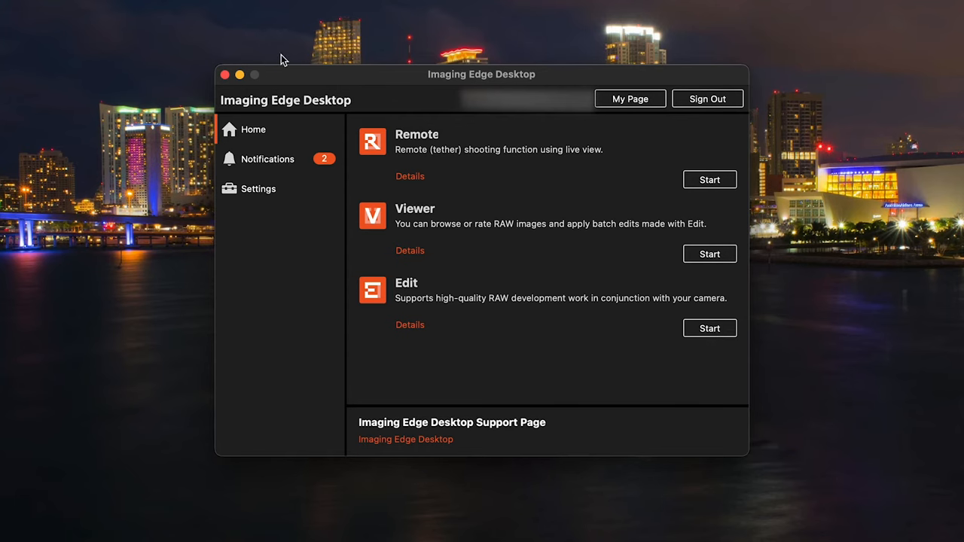